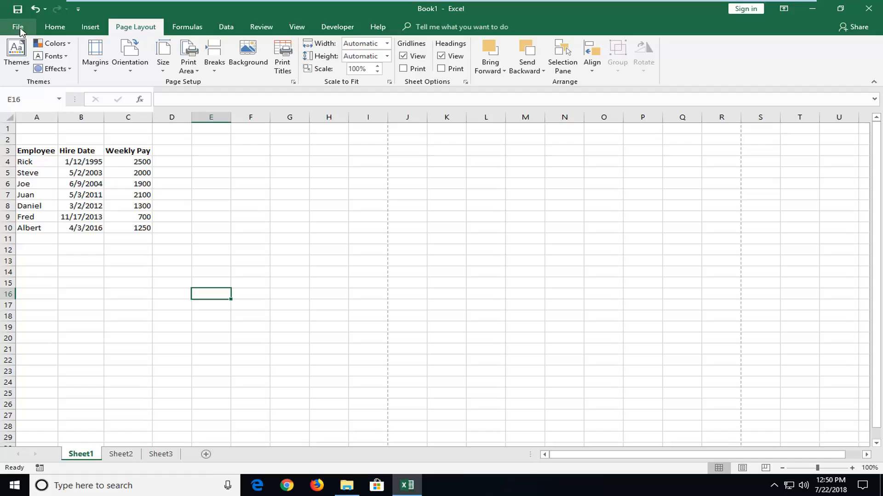
Step: Open the File print preview showing the employee table in the page's top-left corner
{"action": "left_click", "coordinate": [18, 23]}
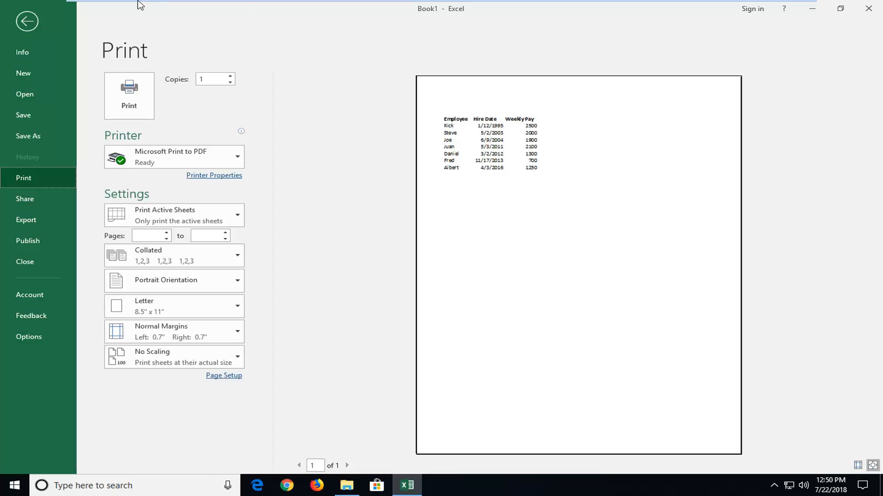
{"action": "mouse_move", "coordinate": [470, 273]}
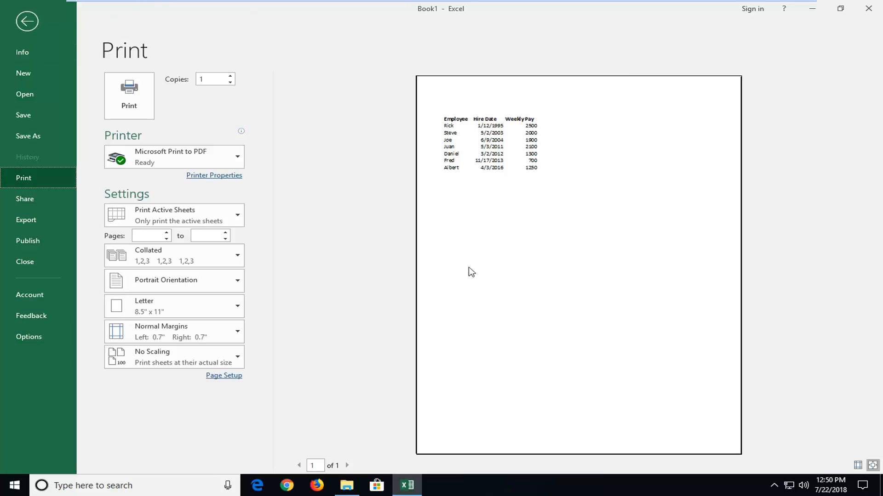
Step: Exit the print preview back to the employee hire-date and weekly-pay worksheet
{"action": "left_click", "coordinate": [29, 24]}
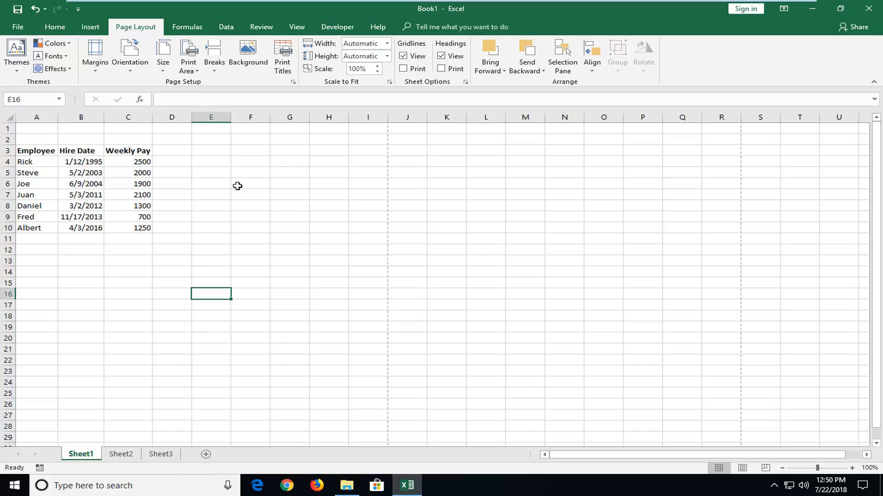
{"action": "mouse_move", "coordinate": [344, 248]}
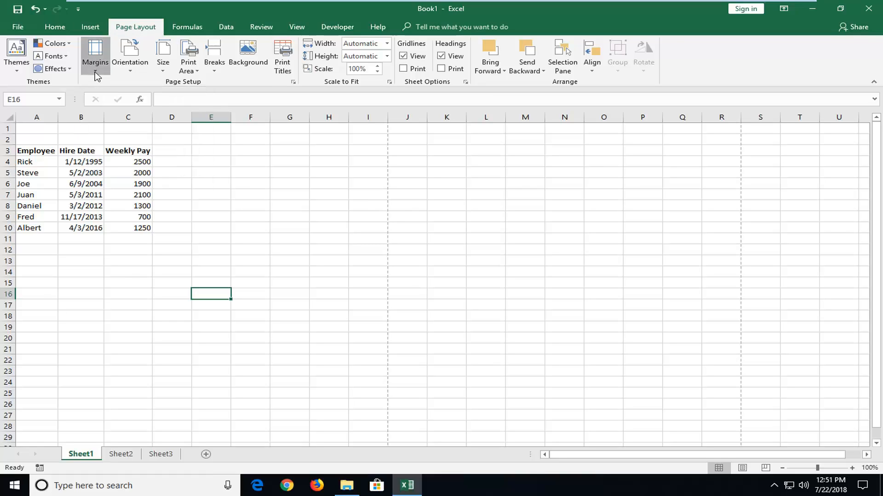
Step: In Custom Margins, tick 'Horizontally' under Center on page and apply
{"action": "left_click", "coordinate": [95, 56]}
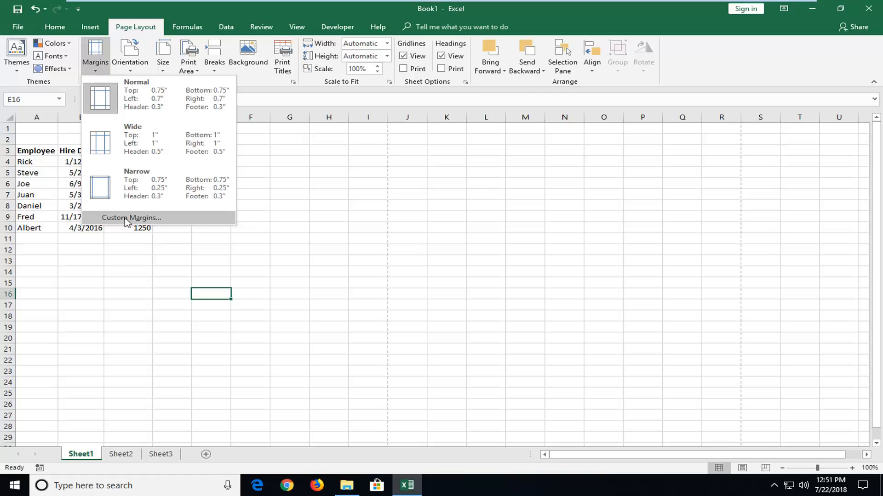
{"action": "left_click", "coordinate": [132, 218]}
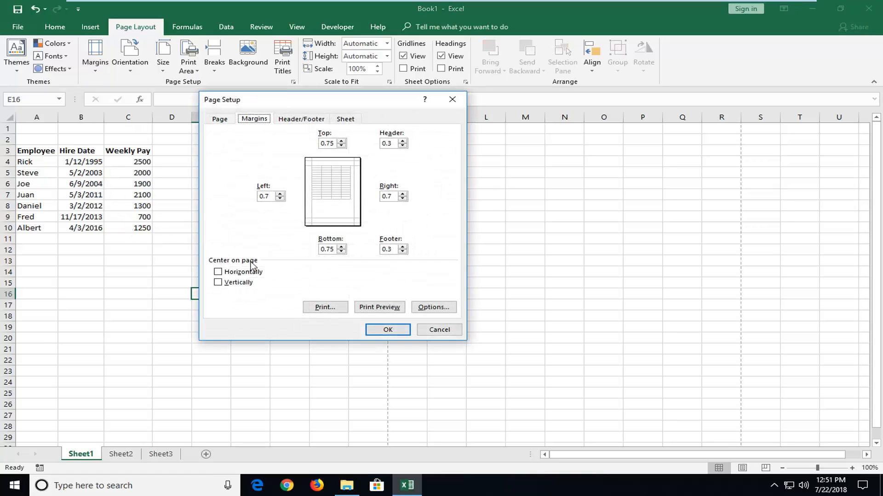
{"action": "left_click", "coordinate": [218, 272]}
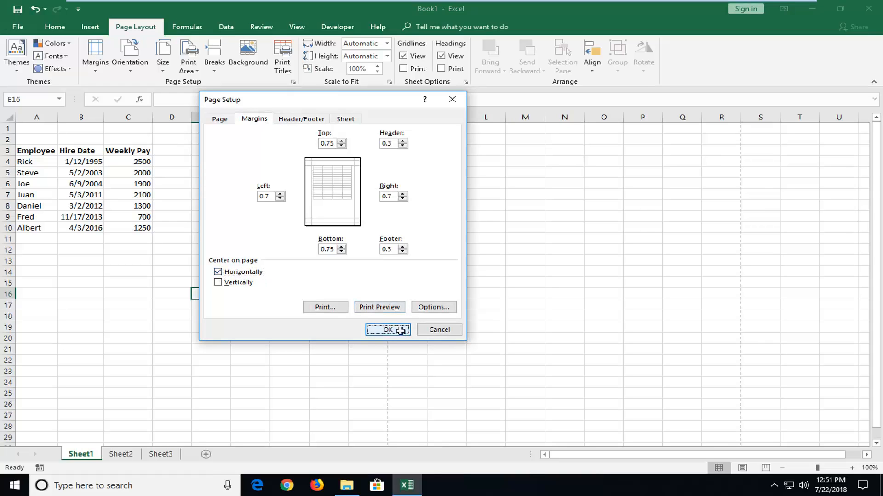
{"action": "left_click", "coordinate": [387, 330]}
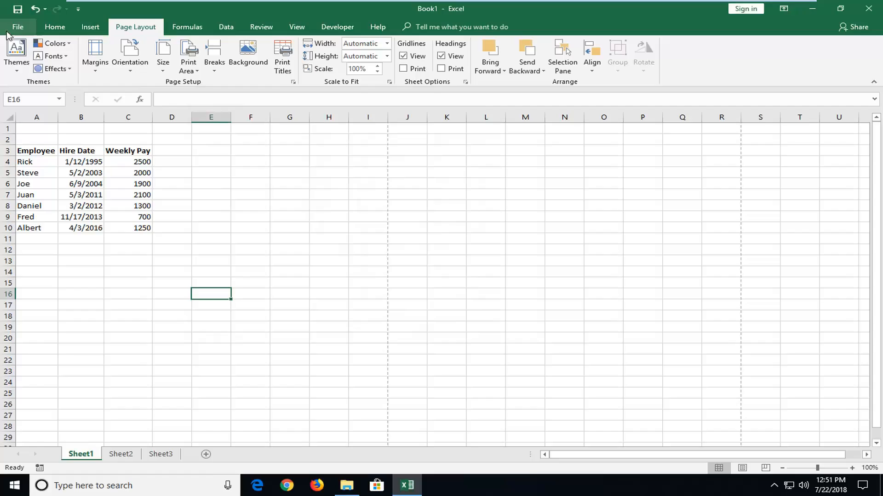
Step: Check the horizontally centered print preview, then reopen Custom Margins to center vertically
{"action": "left_click", "coordinate": [17, 26]}
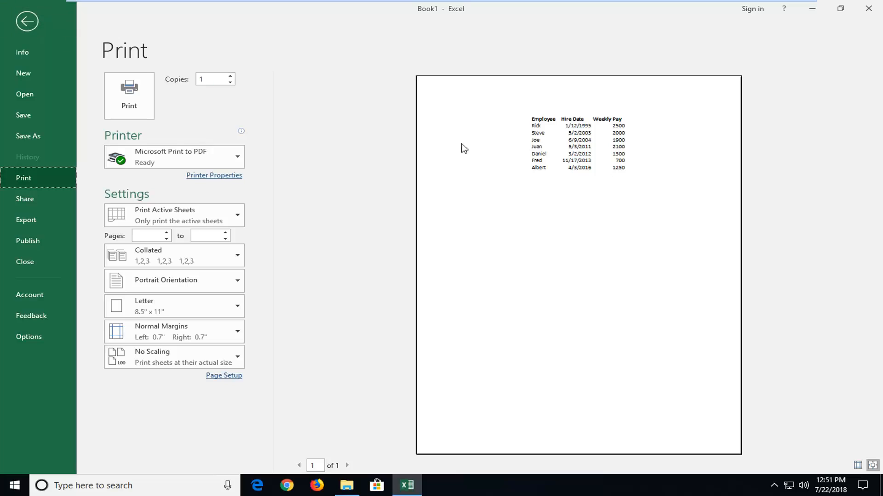
{"action": "left_click", "coordinate": [26, 21]}
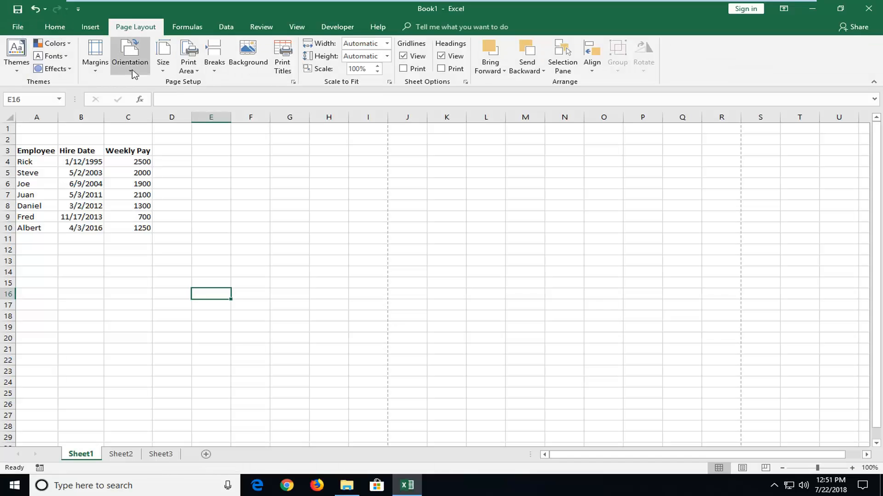
{"action": "left_click", "coordinate": [95, 53]}
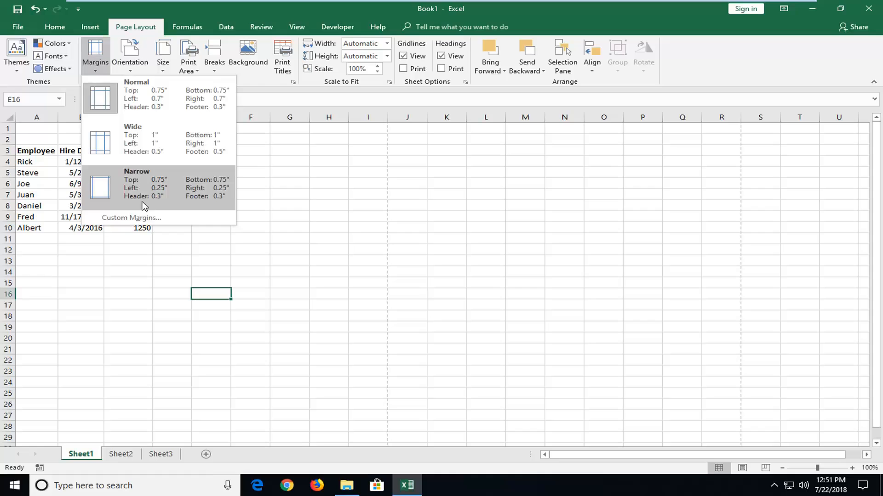
{"action": "left_click", "coordinate": [131, 218]}
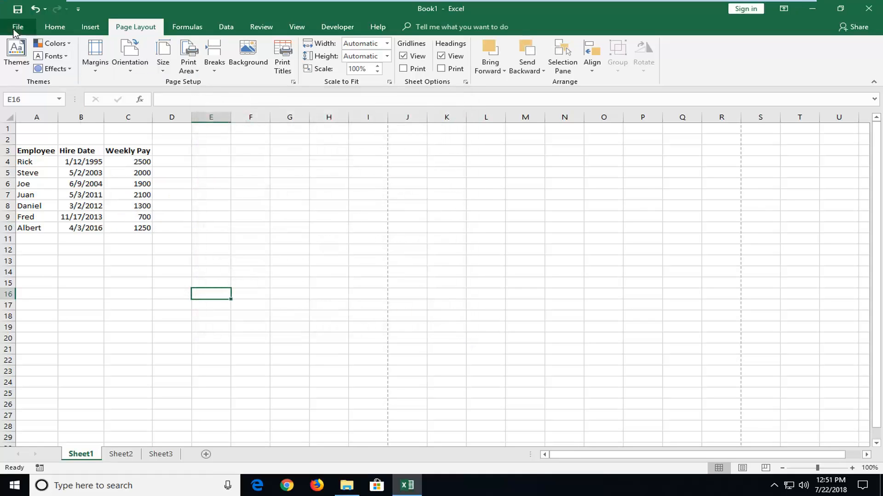
{"action": "left_click", "coordinate": [20, 26]}
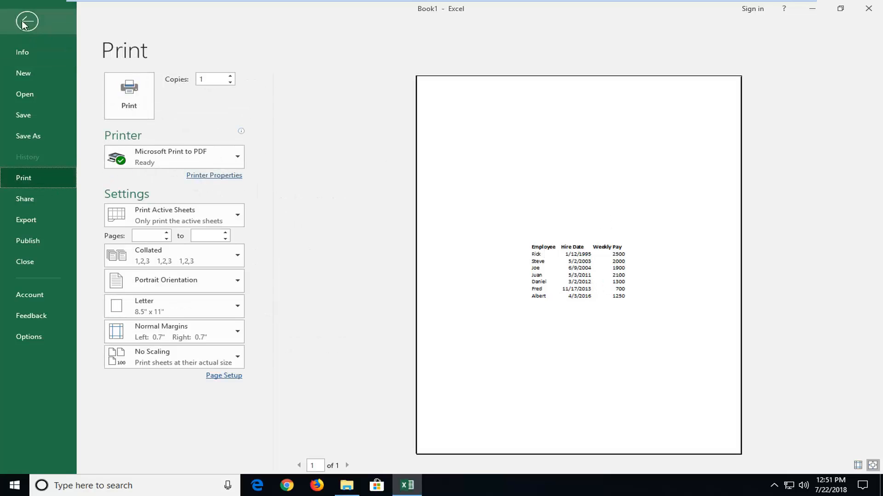
{"action": "left_click", "coordinate": [26, 22]}
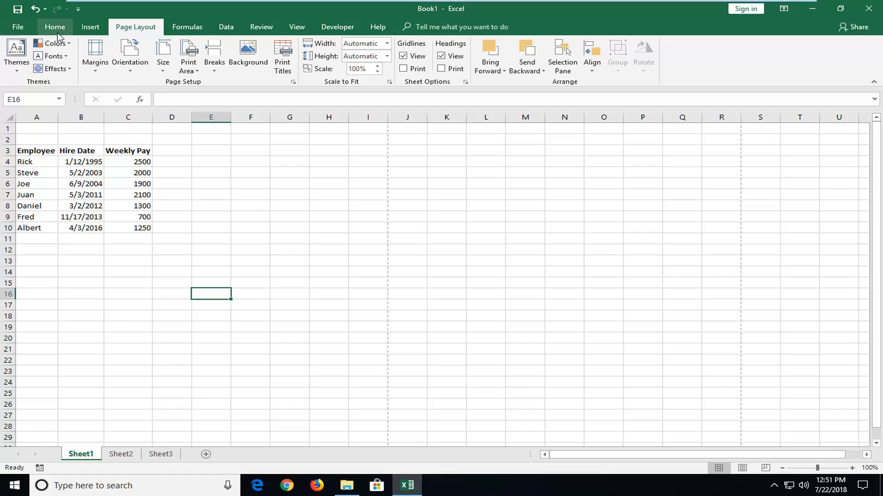